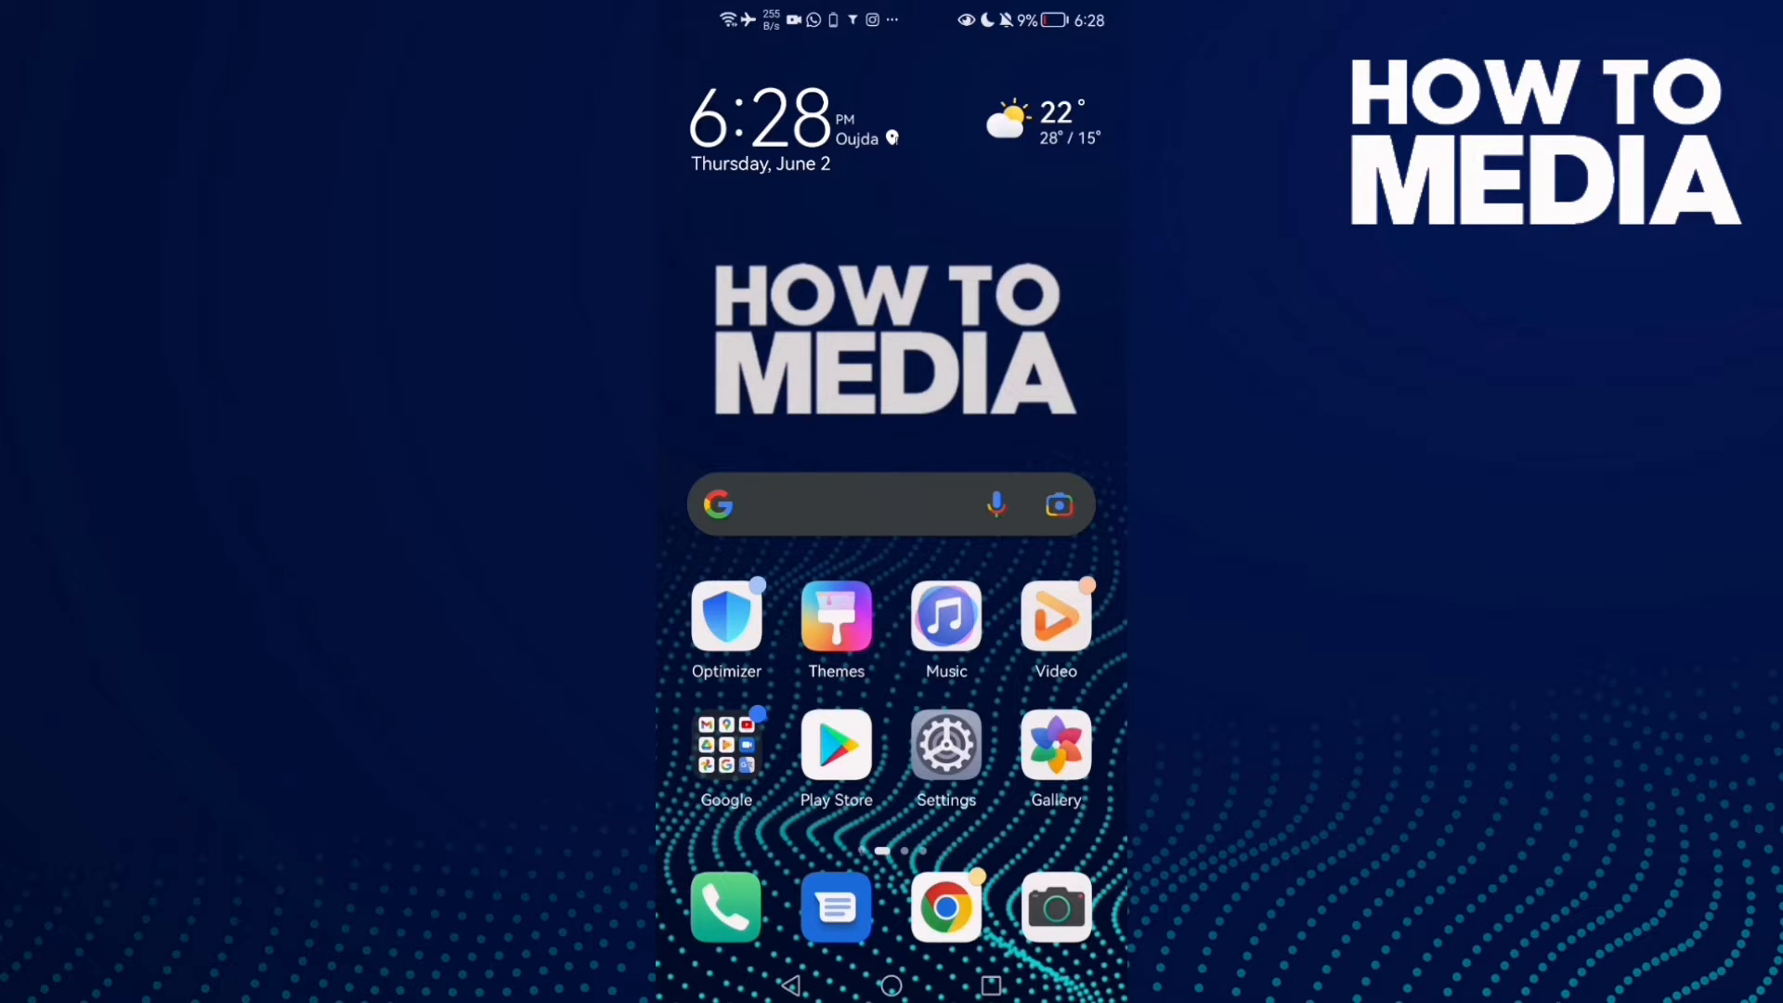
Launch Facebook Lite from the home screen and scroll down its hamburger menu to the lower options.
{"action": "scroll", "scroll_direction": "left", "scroll_amount": 3}
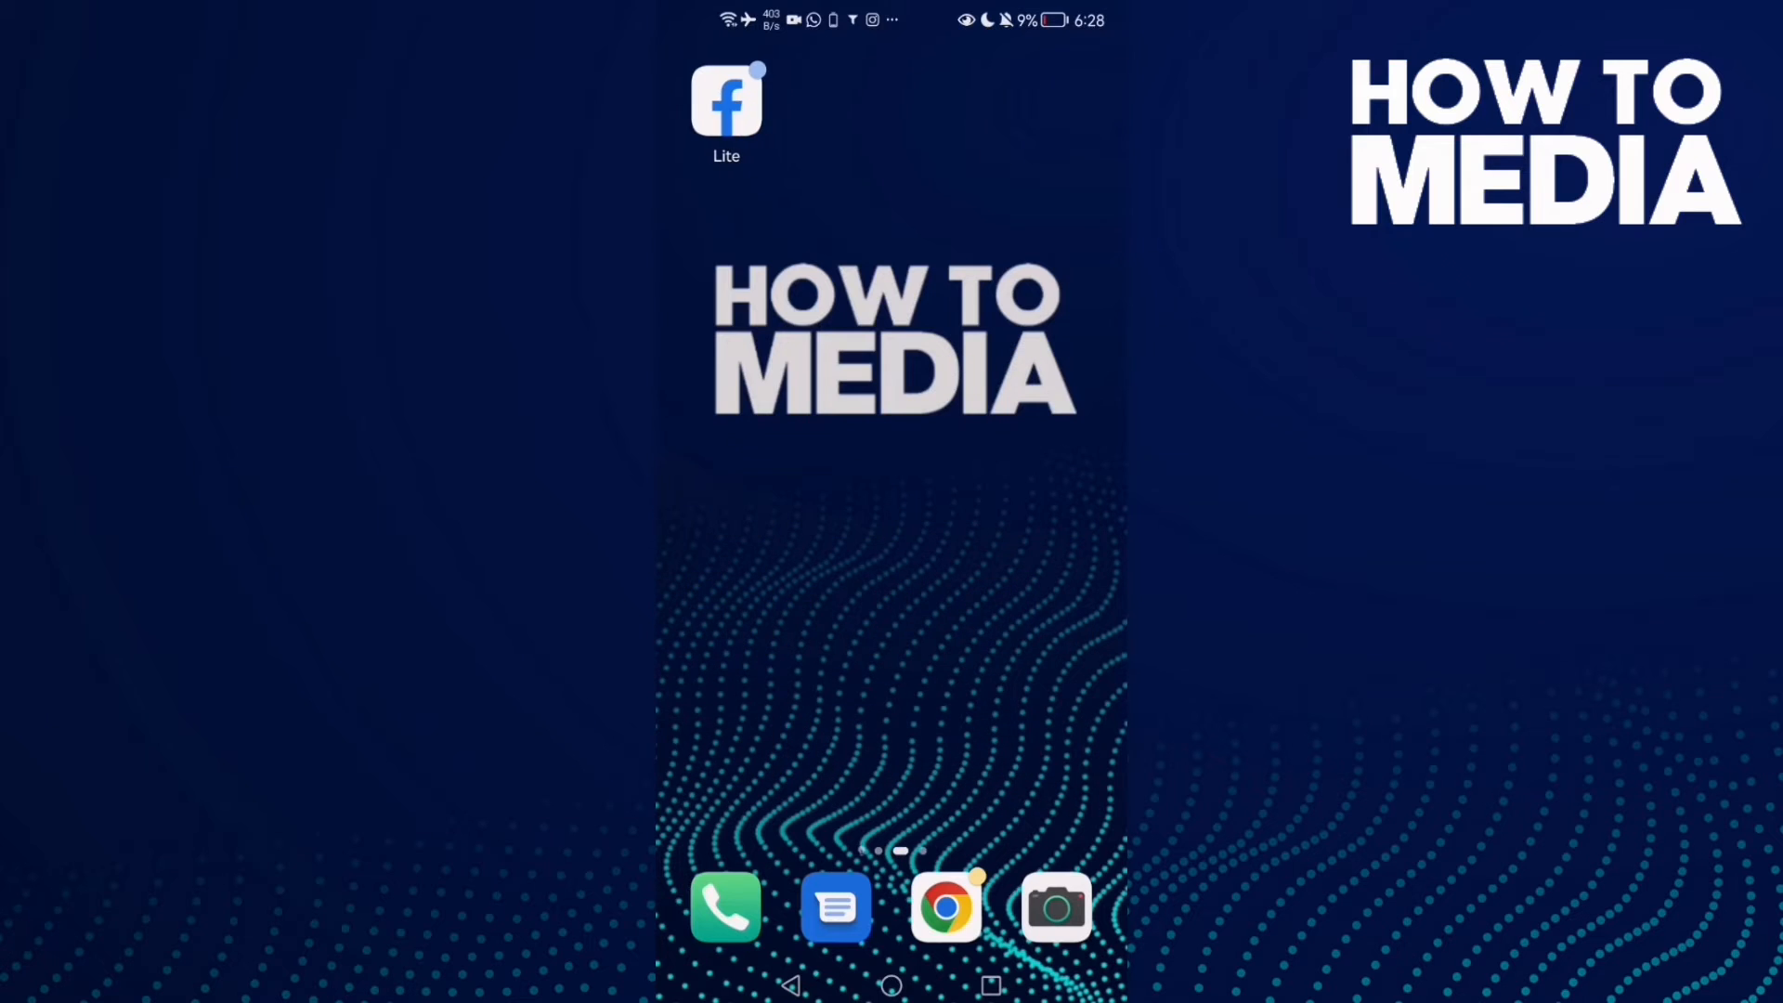
{"action": "left_click", "coordinate": [726, 104]}
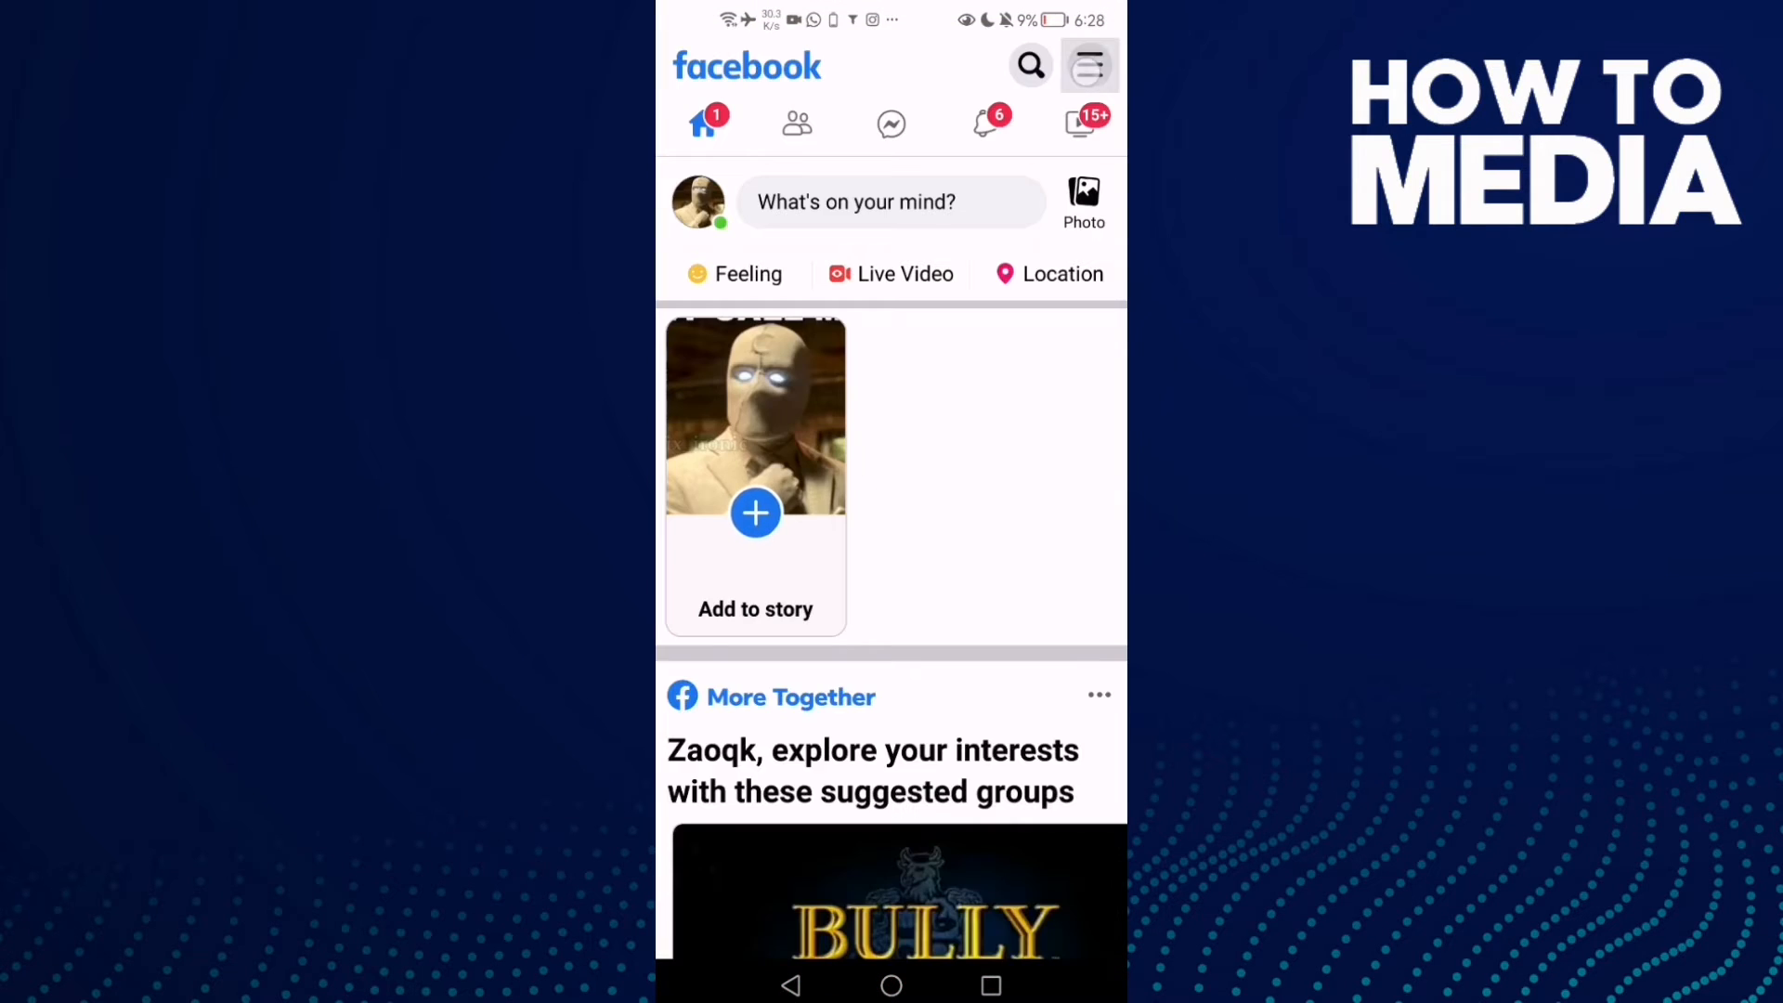
{"action": "left_click", "coordinate": [1088, 65]}
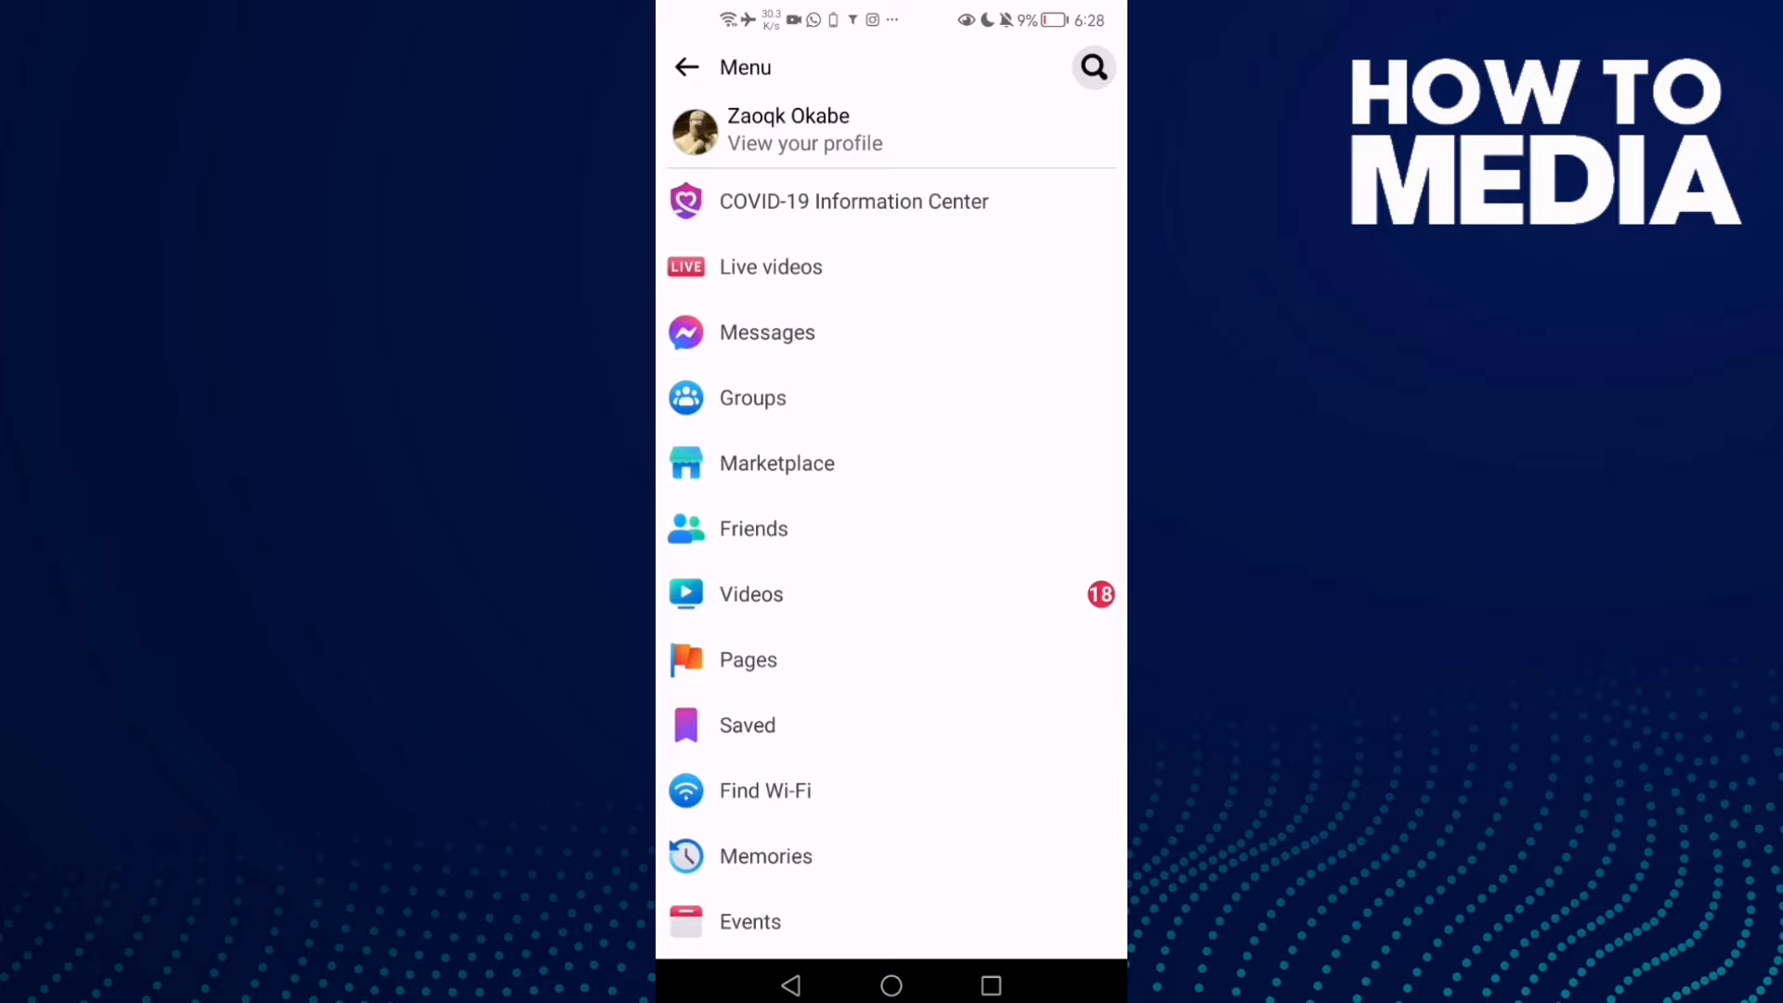
{"action": "scroll", "scroll_direction": "down", "scroll_amount": 3}
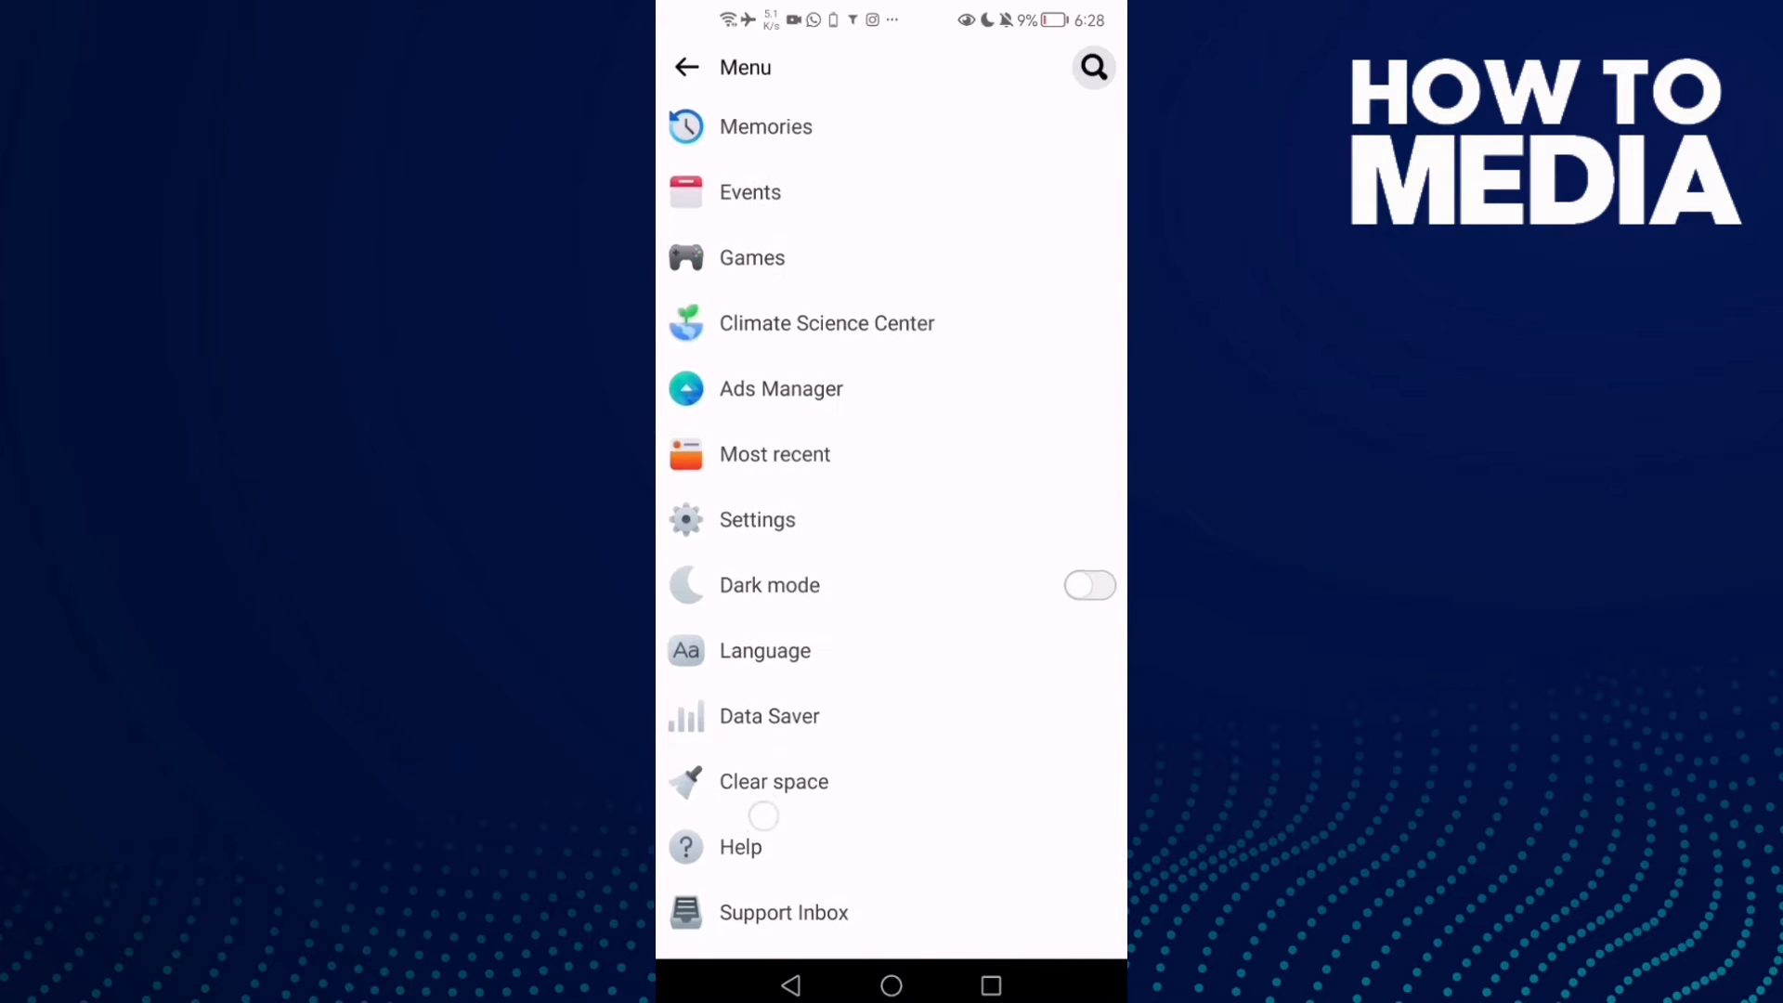
Enter Settings & privacy and scroll down to the Permissions section.
{"action": "left_click", "coordinate": [758, 520]}
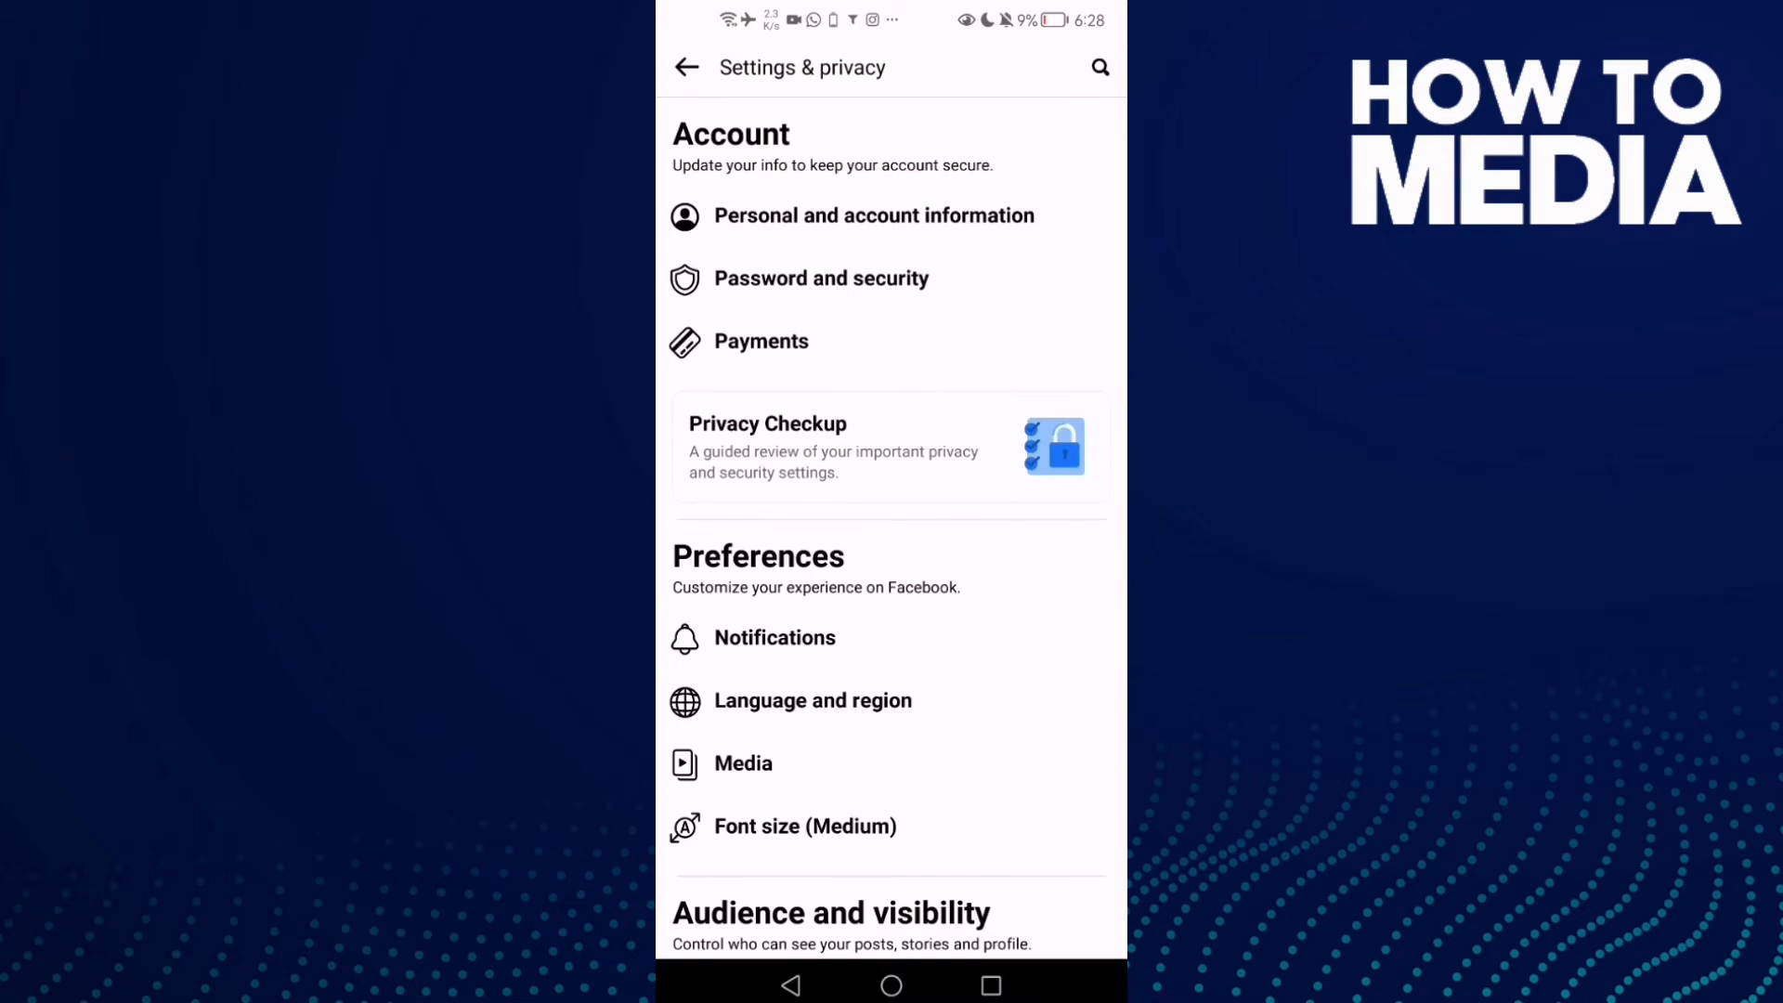
{"action": "scroll", "scroll_direction": "down", "scroll_amount": 3}
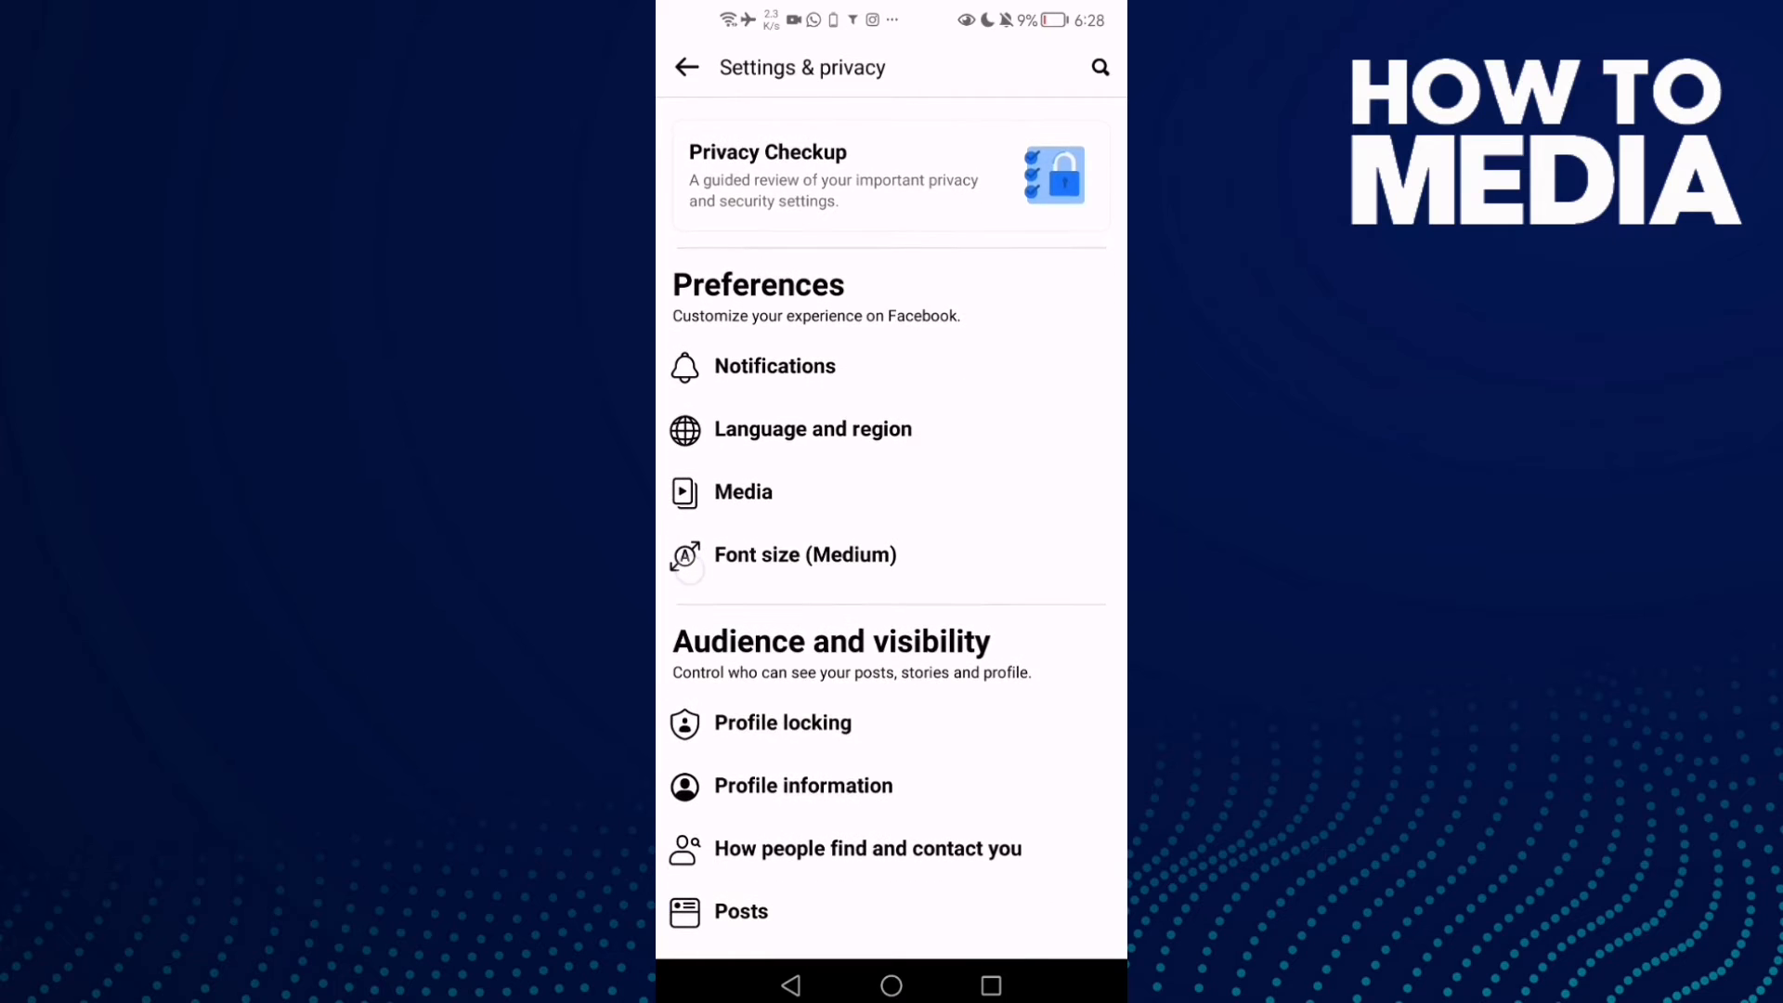
{"action": "scroll", "scroll_direction": "down", "scroll_amount": 3}
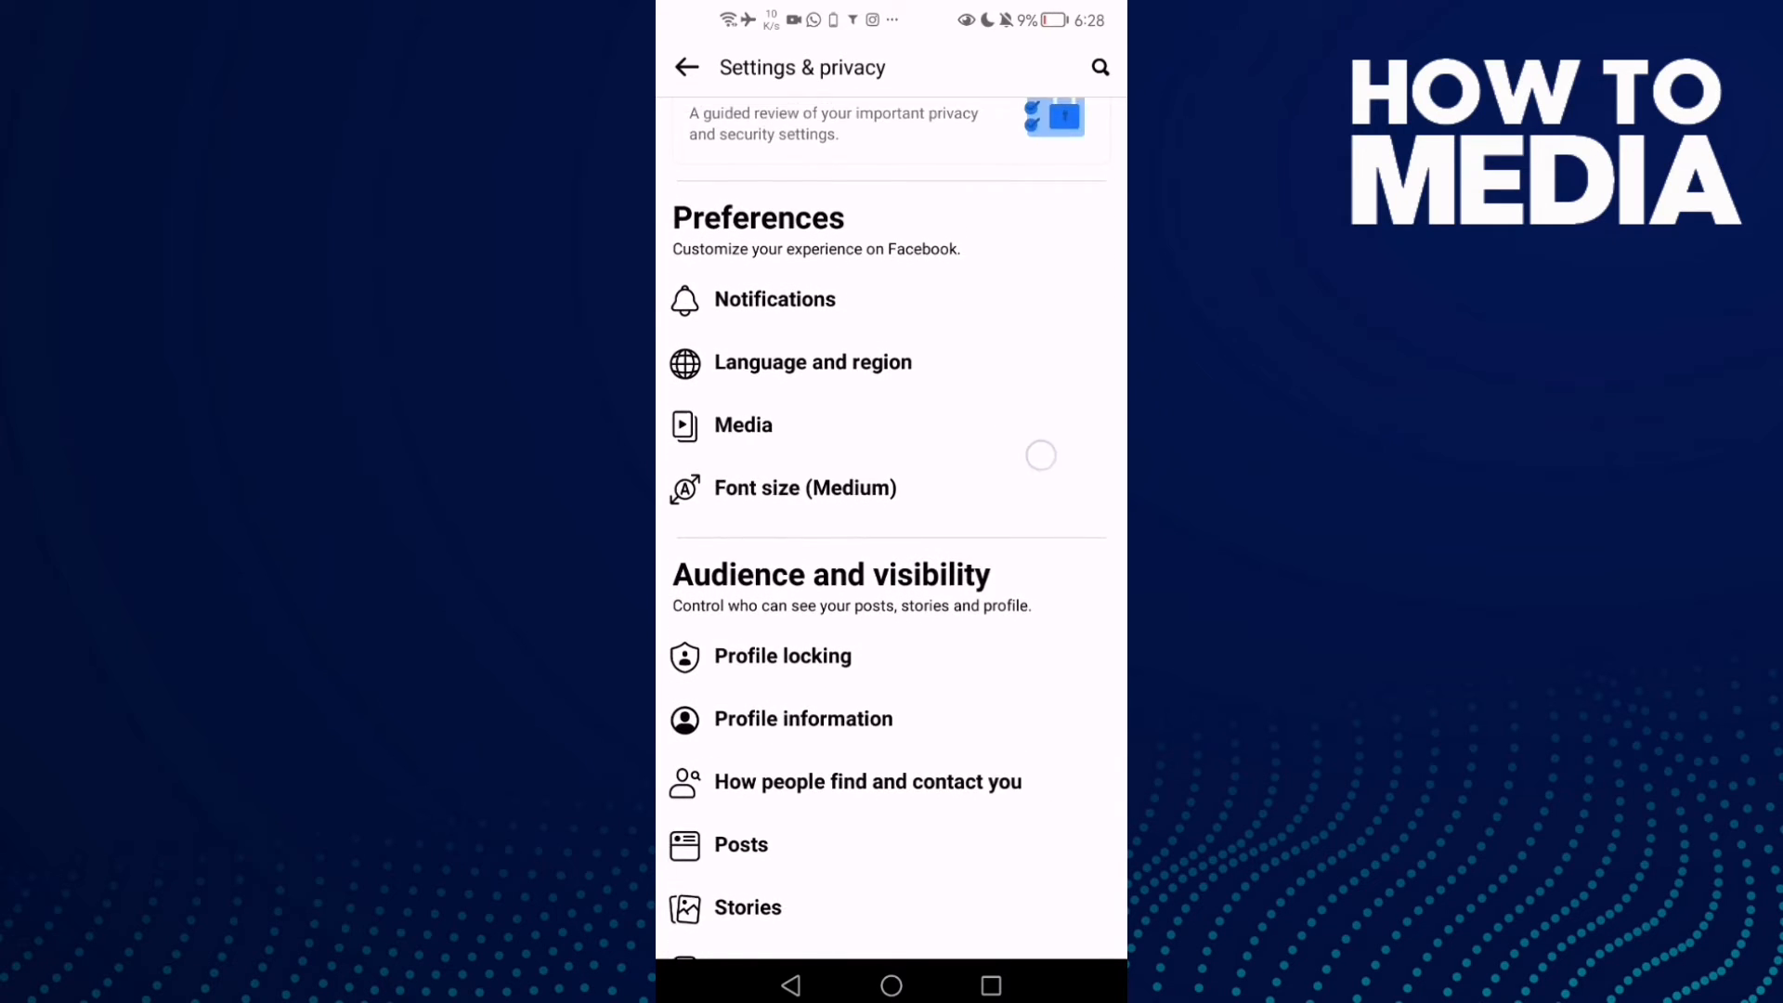
{"action": "scroll", "scroll_direction": "down", "scroll_amount": 3}
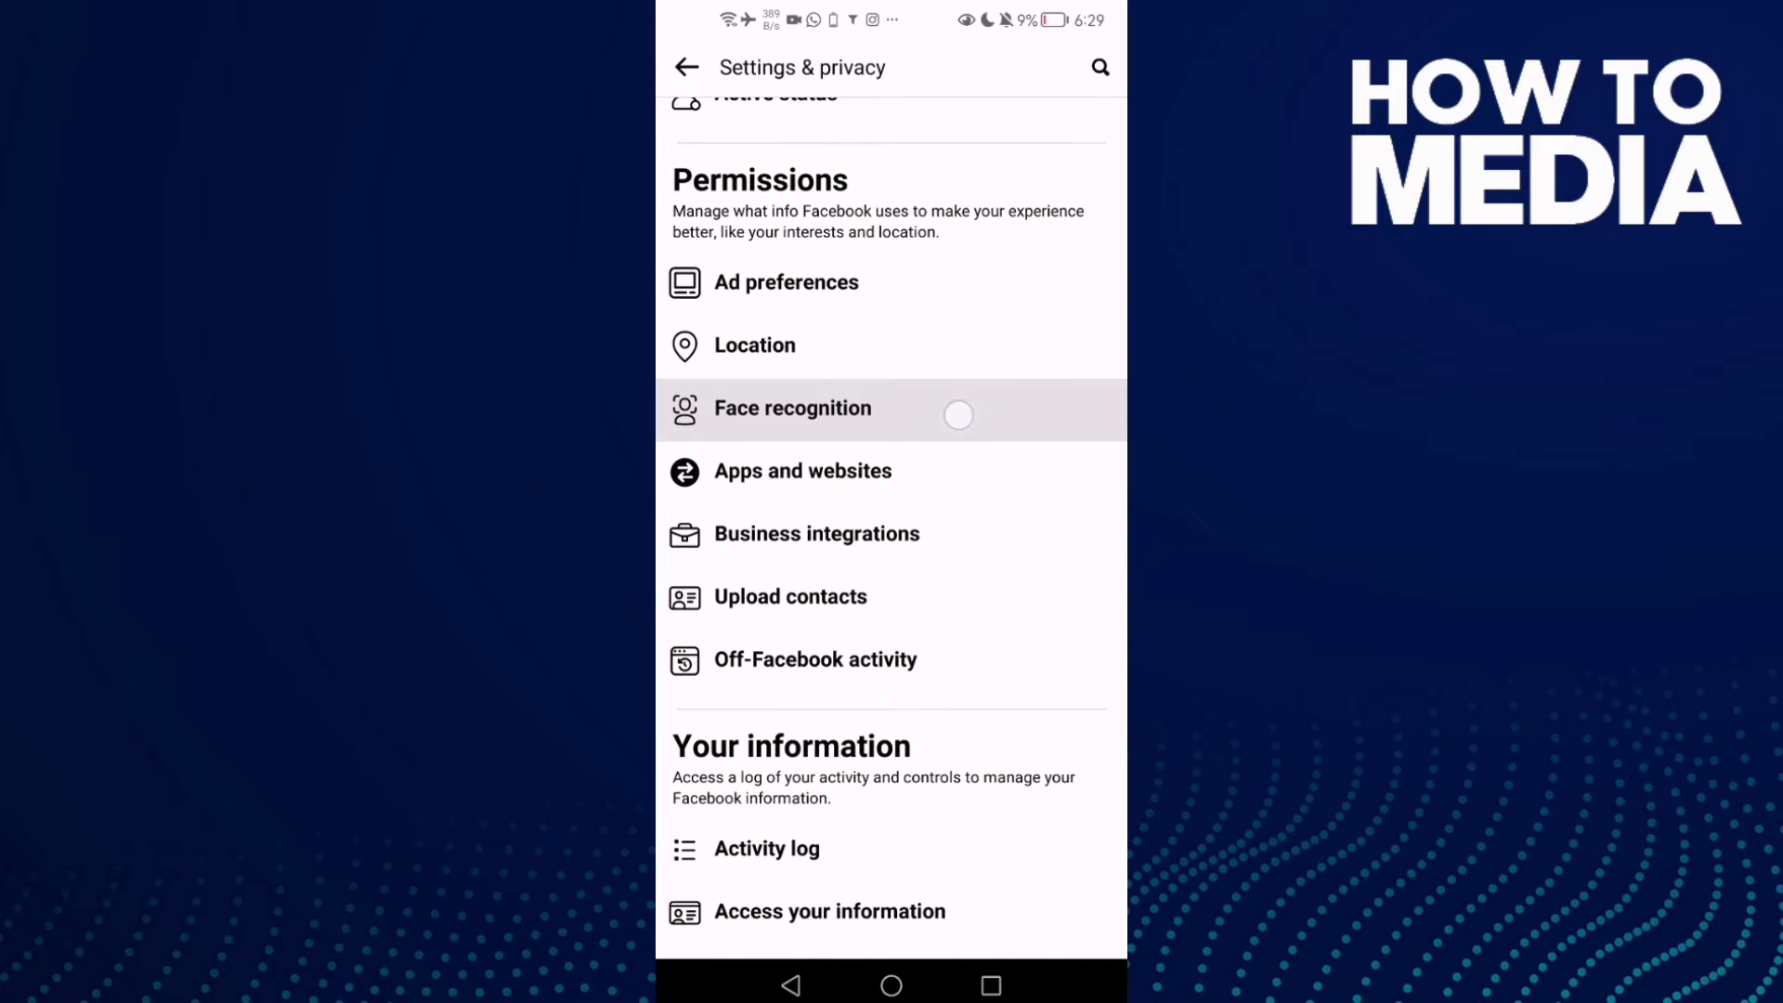
{"action": "scroll", "scroll_direction": "down", "scroll_amount": 3}
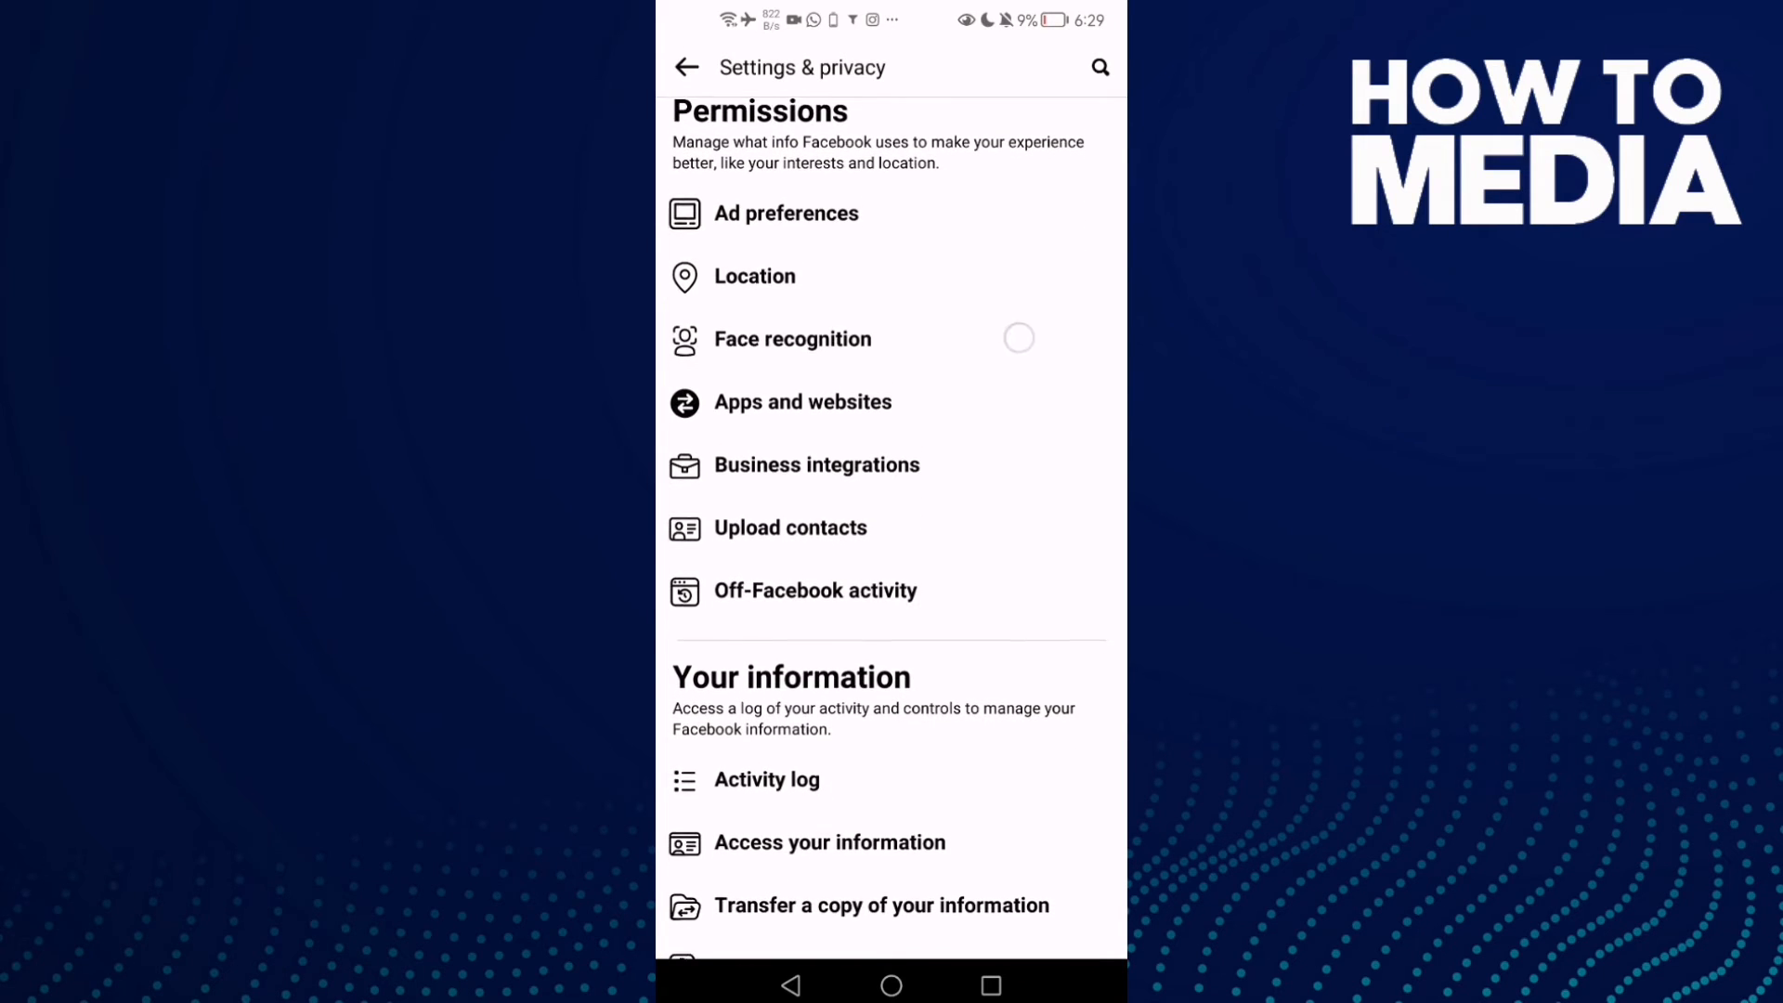
View the Face recognition page's unavailable notice, then return to Settings & privacy.
{"action": "left_click", "coordinate": [791, 340]}
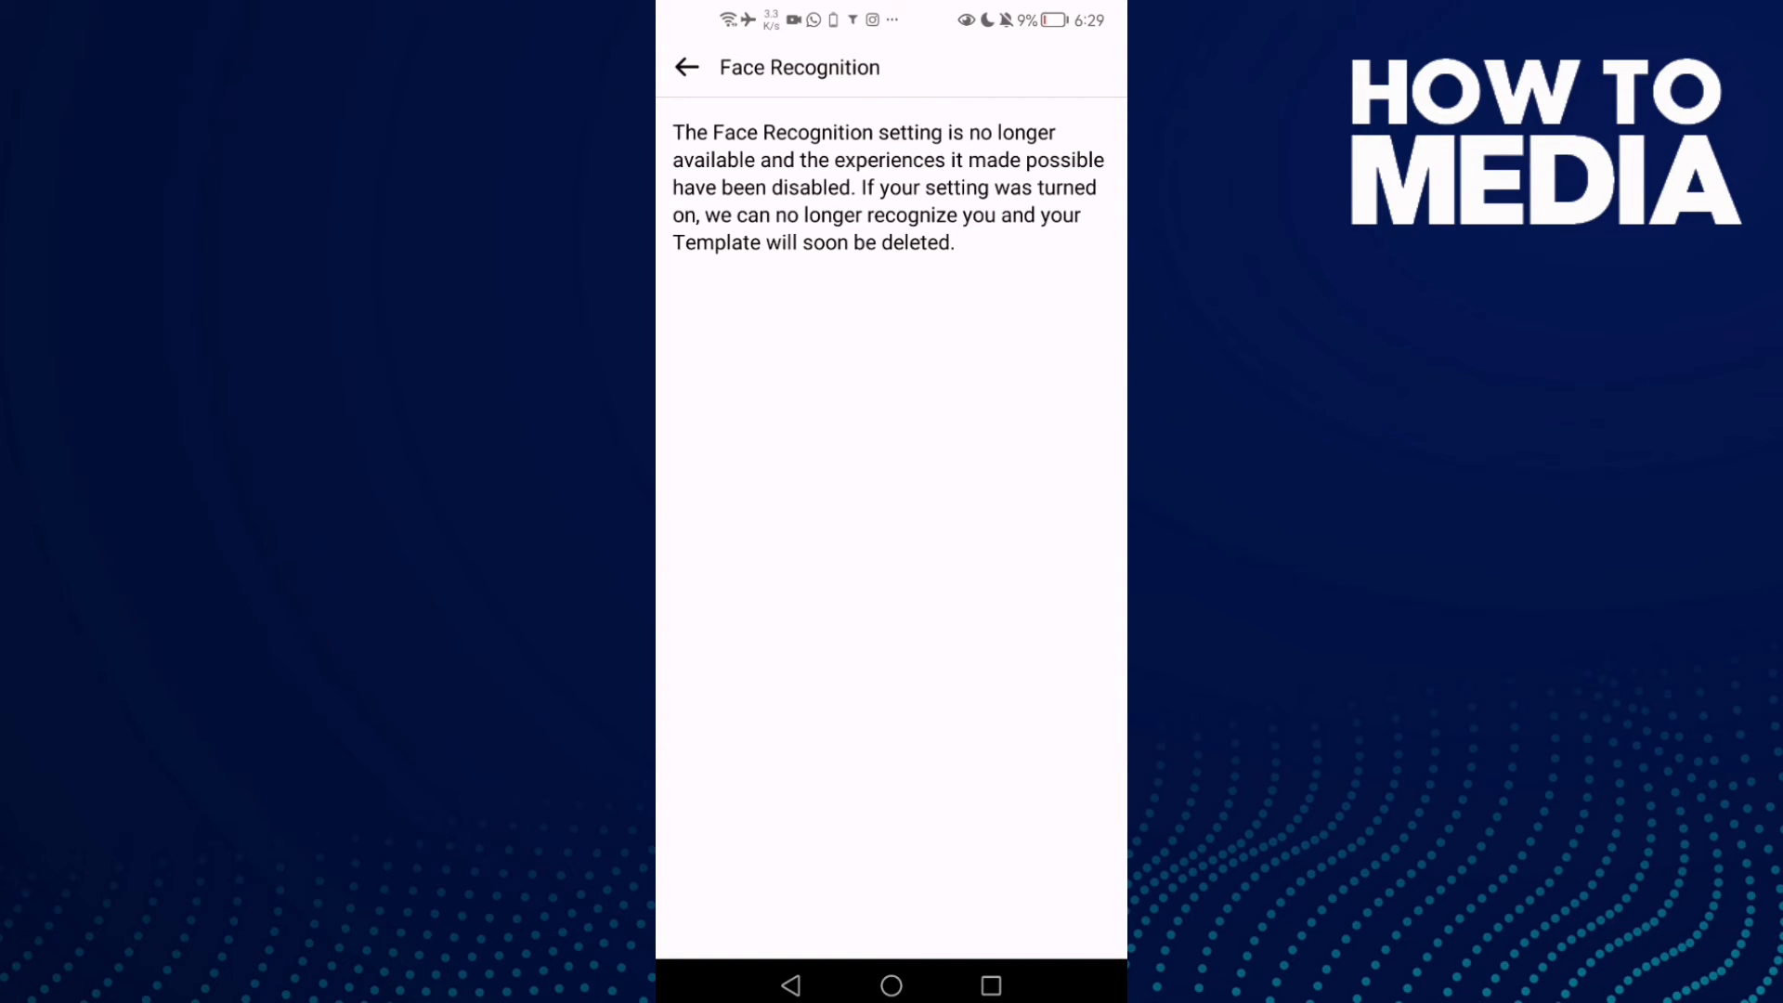
{"action": "left_click", "coordinate": [684, 67]}
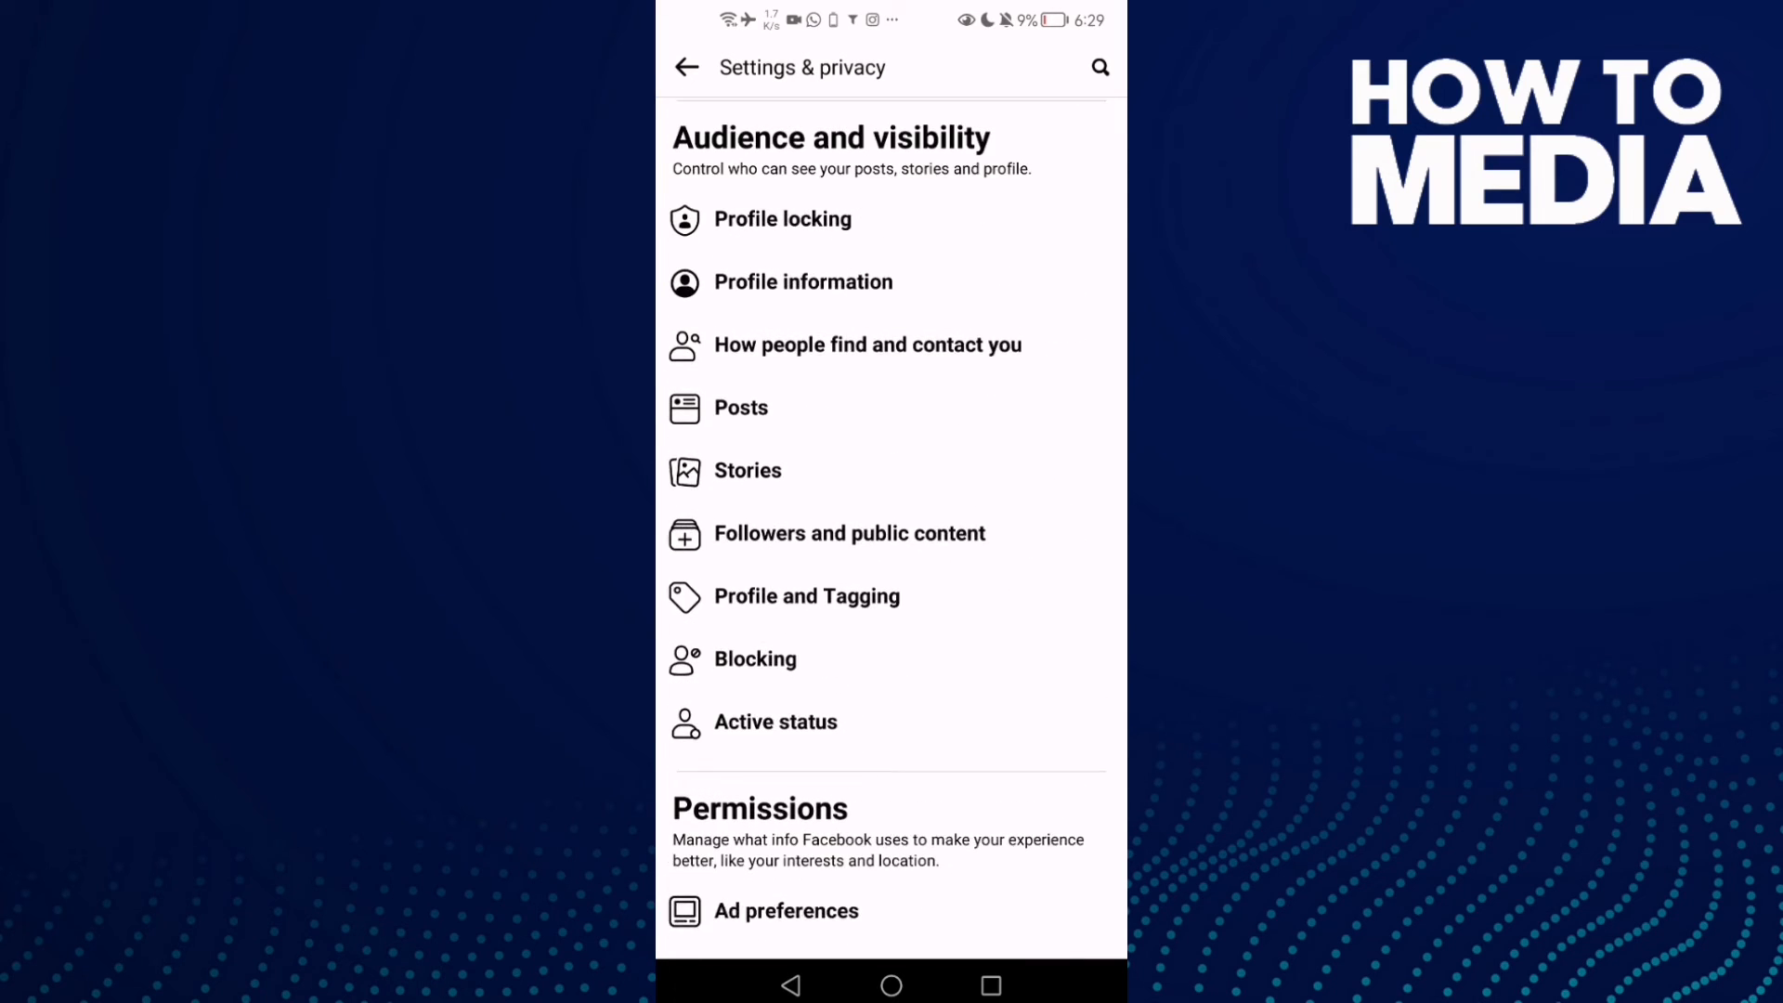
Scroll the Settings & privacy list through the Audience and visibility options.
{"action": "scroll", "scroll_direction": "down", "scroll_amount": 3}
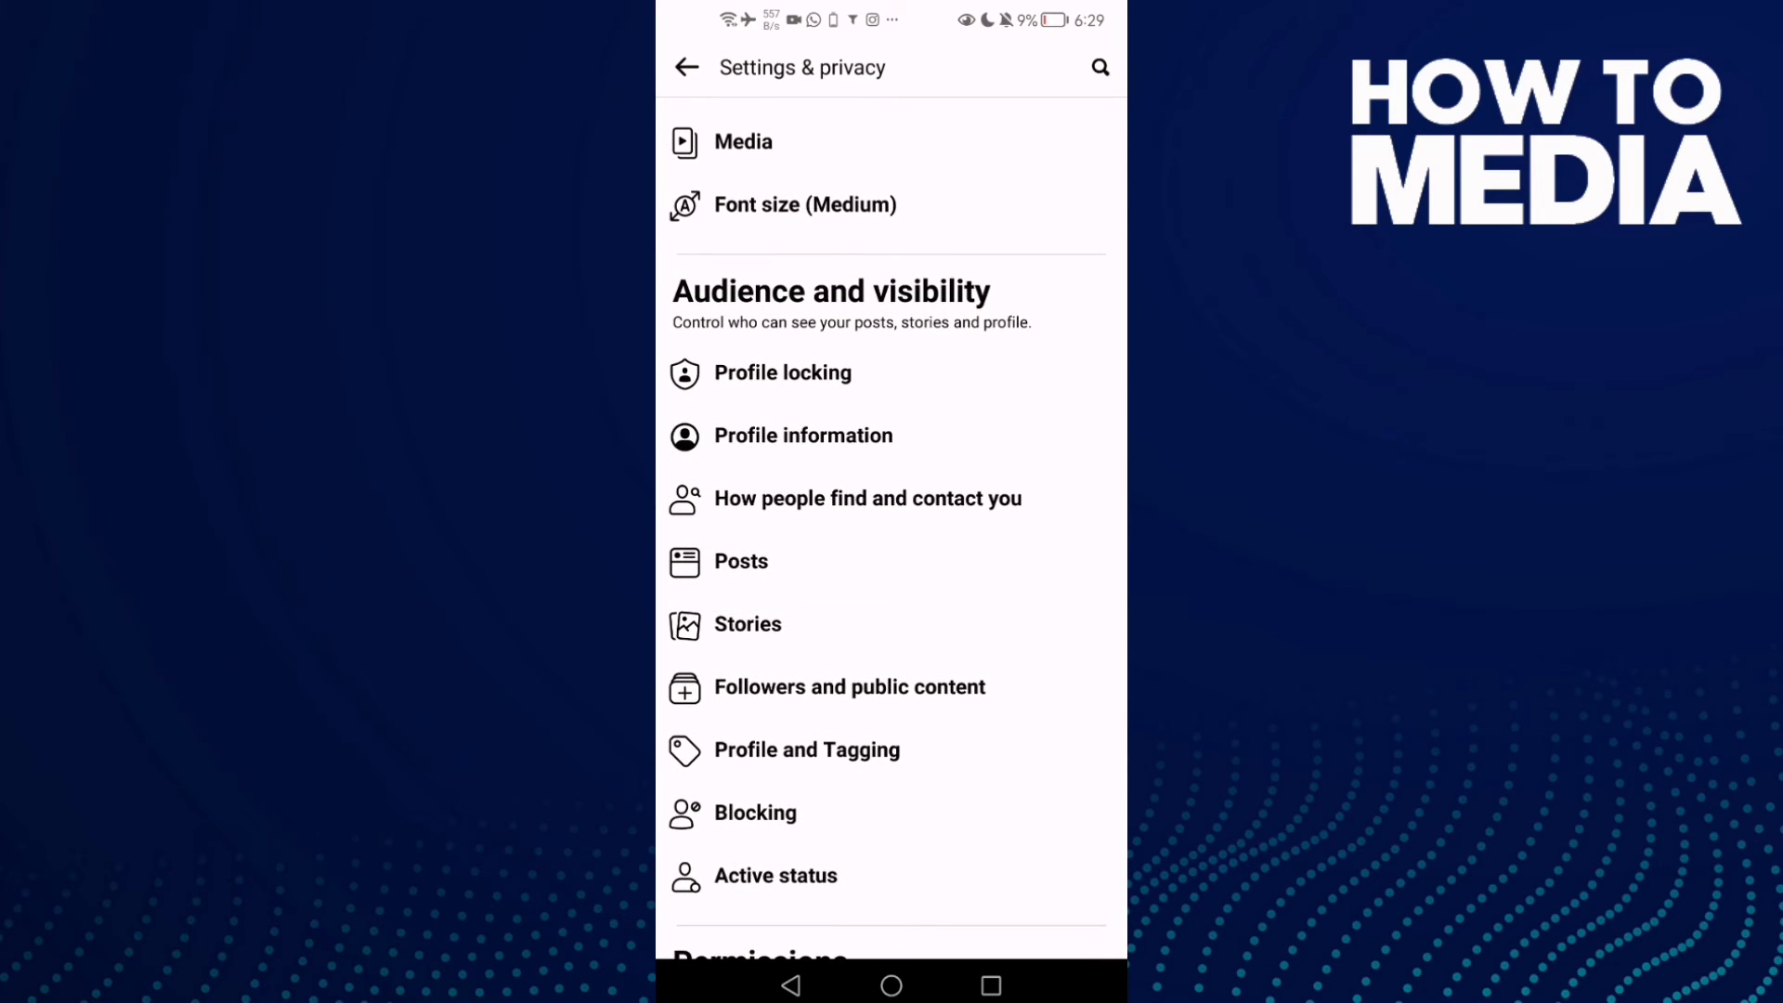